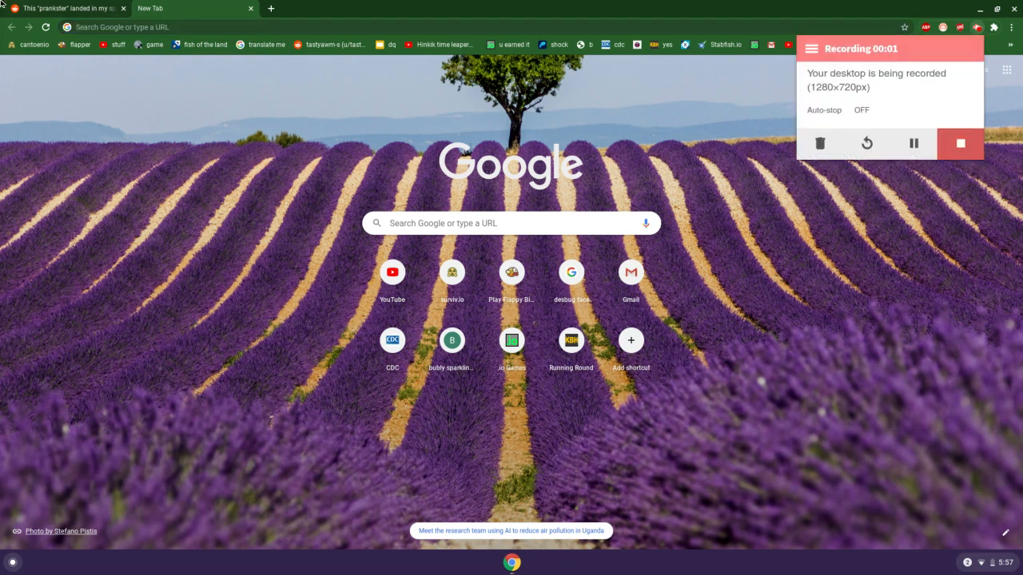
# - Return to the r/OopsDidntMeanTo post about the prankster in spam messages
pyautogui.click(67, 8)
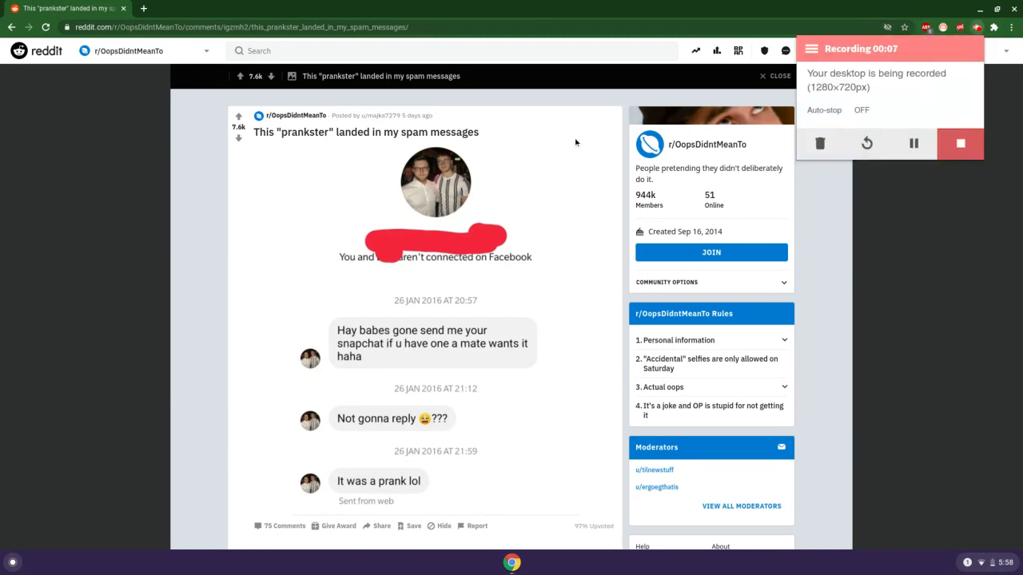
pyautogui.moveTo(719, 83)
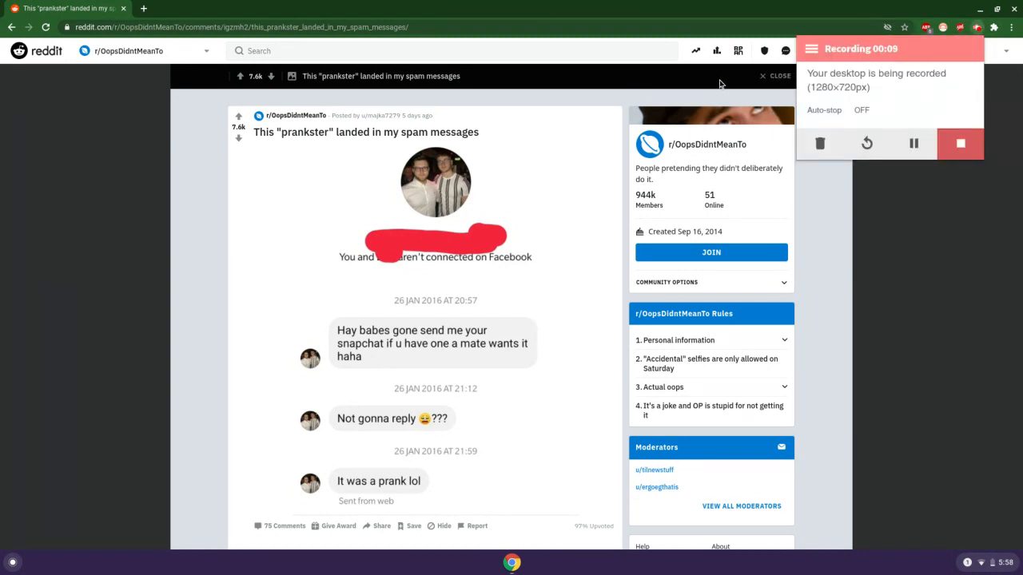
pyautogui.moveTo(562, 96)
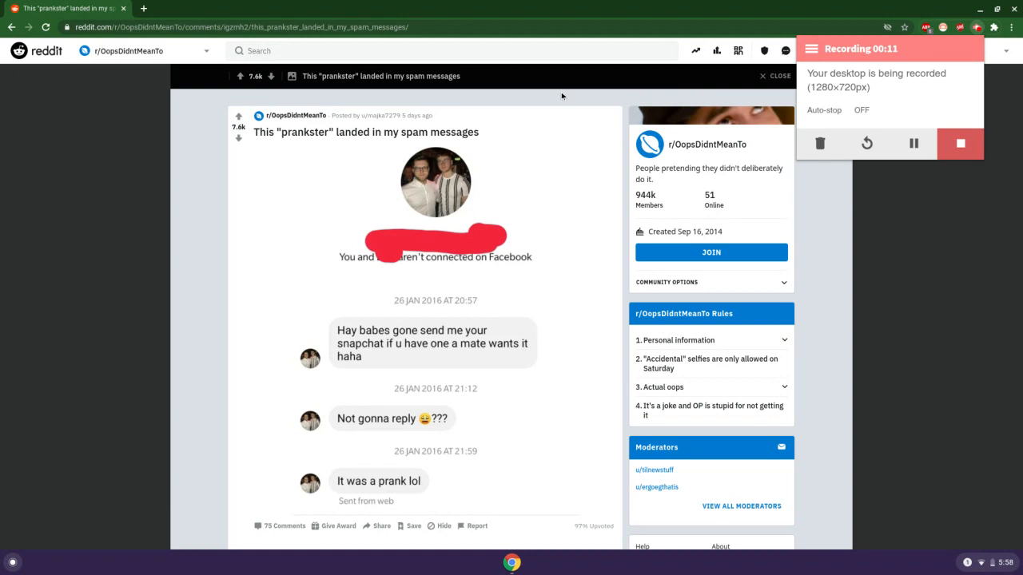
pyautogui.moveTo(636, 175)
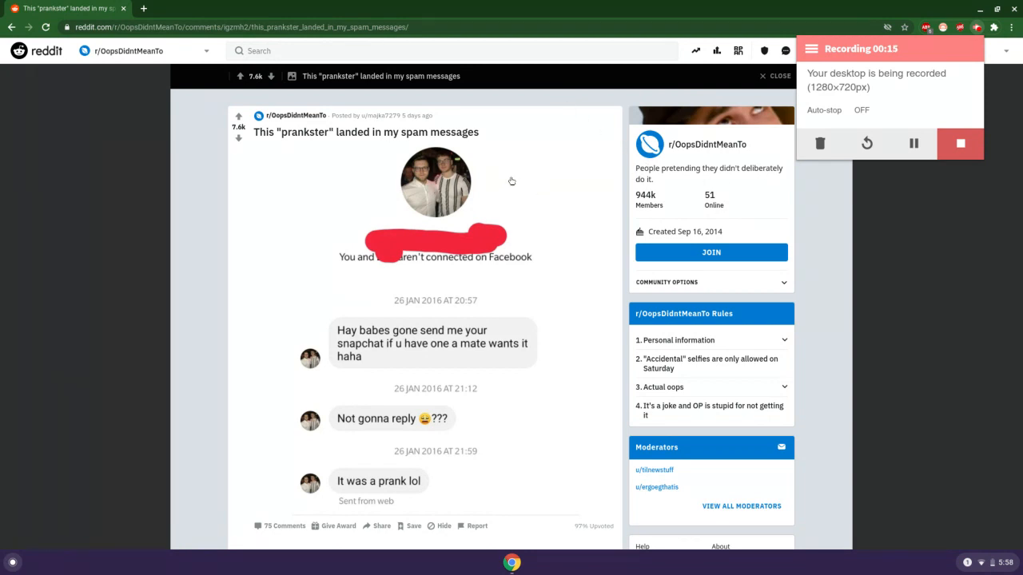
pyautogui.moveTo(490, 202)
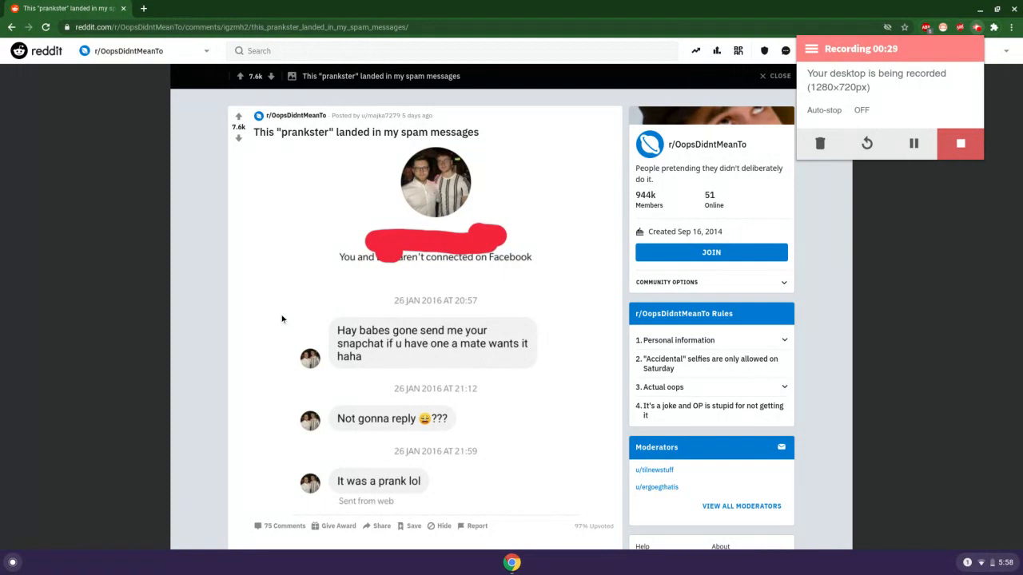
pyautogui.moveTo(259, 289)
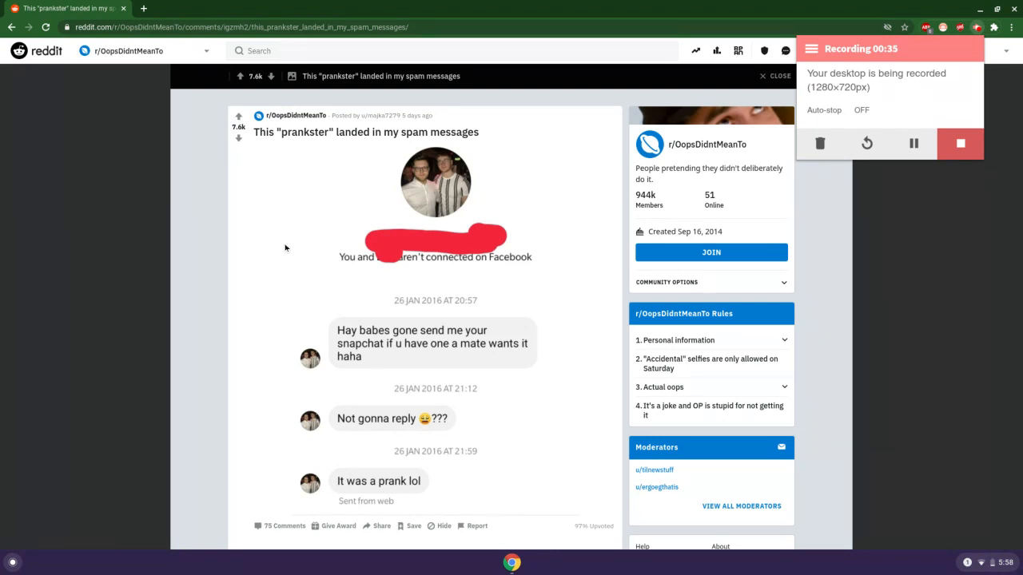
pyautogui.moveTo(256, 243)
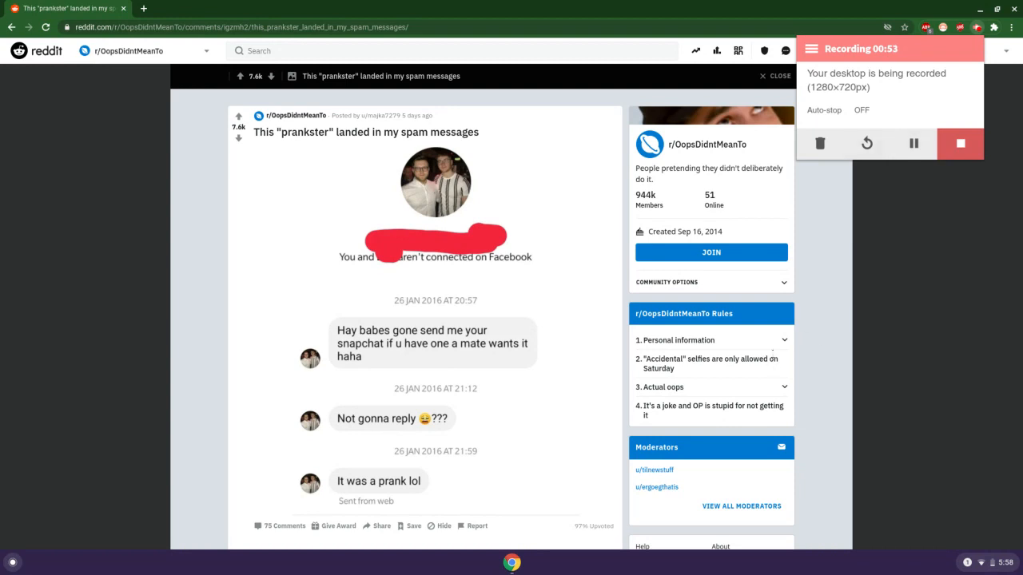
pyautogui.moveTo(902, 122)
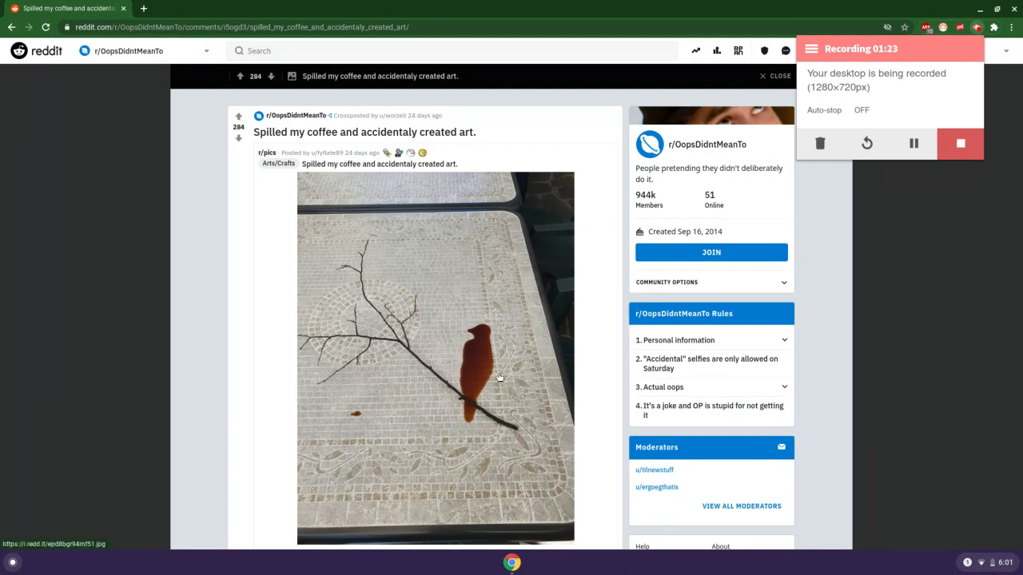
pyautogui.moveTo(489, 344)
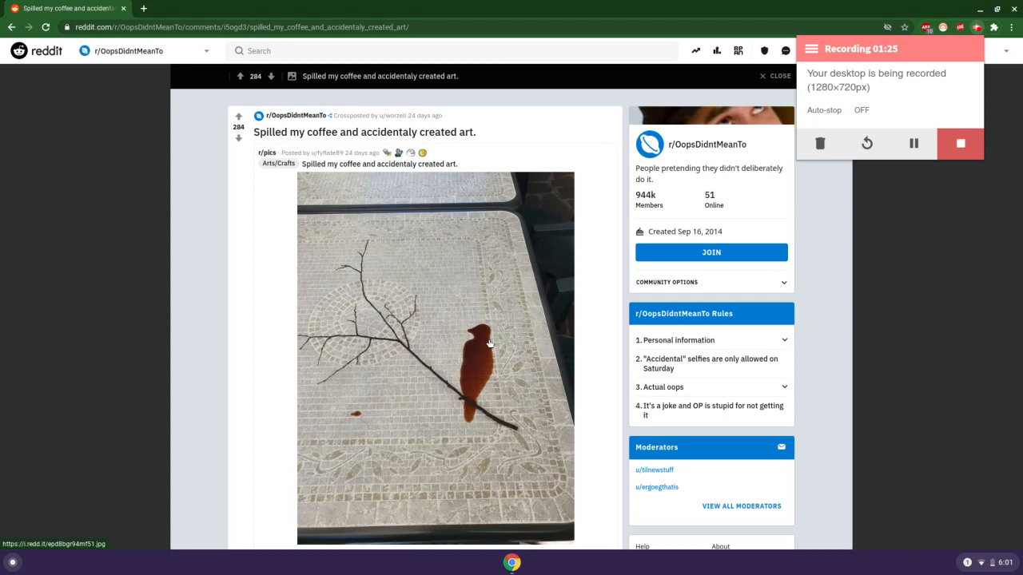
pyautogui.moveTo(202, 313)
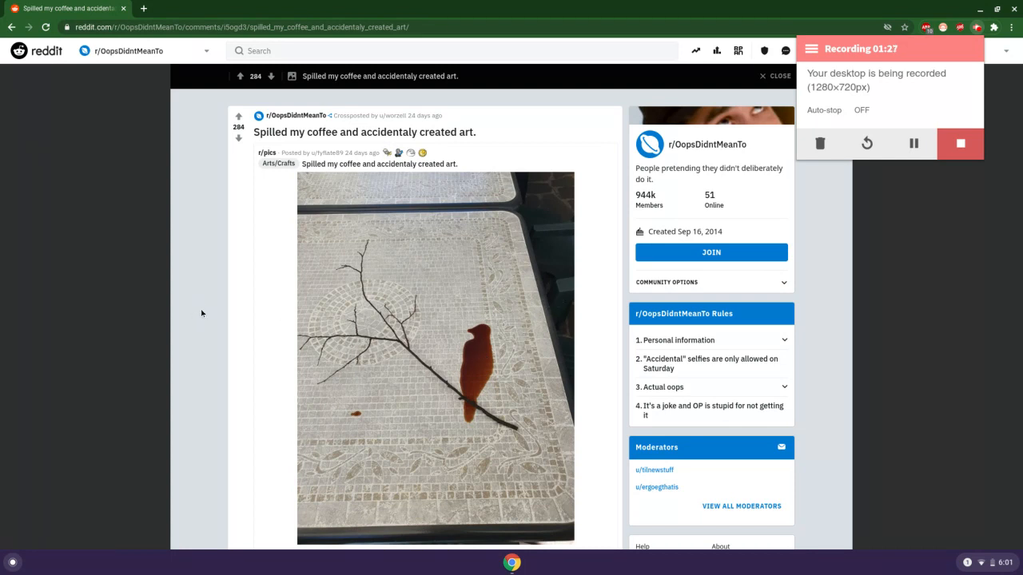
pyautogui.moveTo(221, 284)
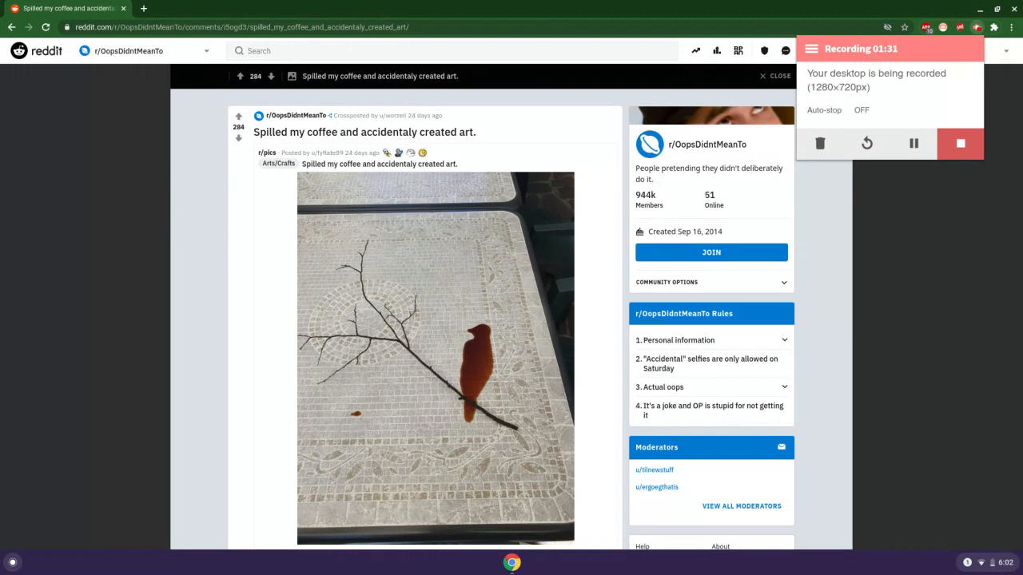
pyautogui.moveTo(255, 265)
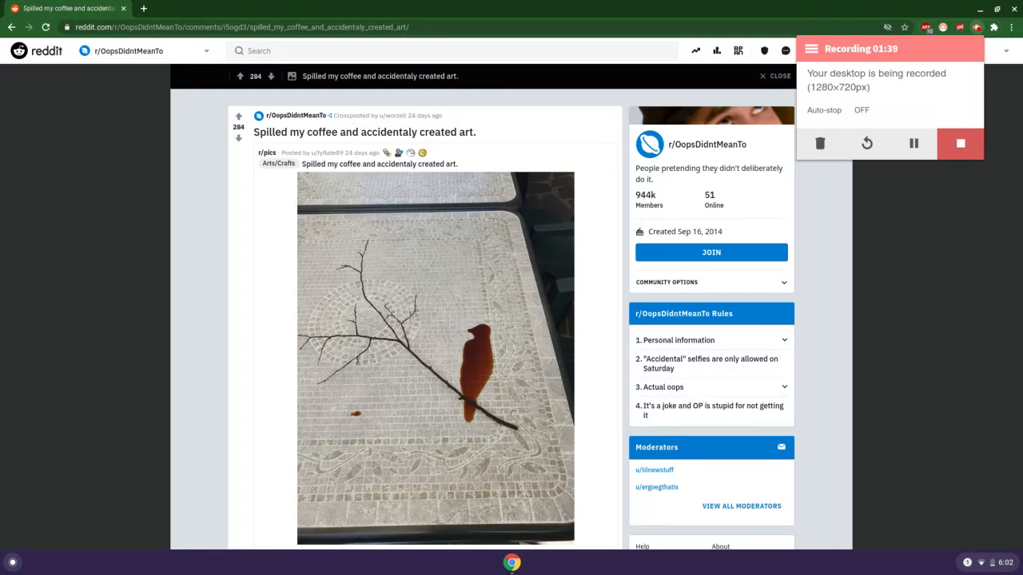
pyautogui.moveTo(500, 373)
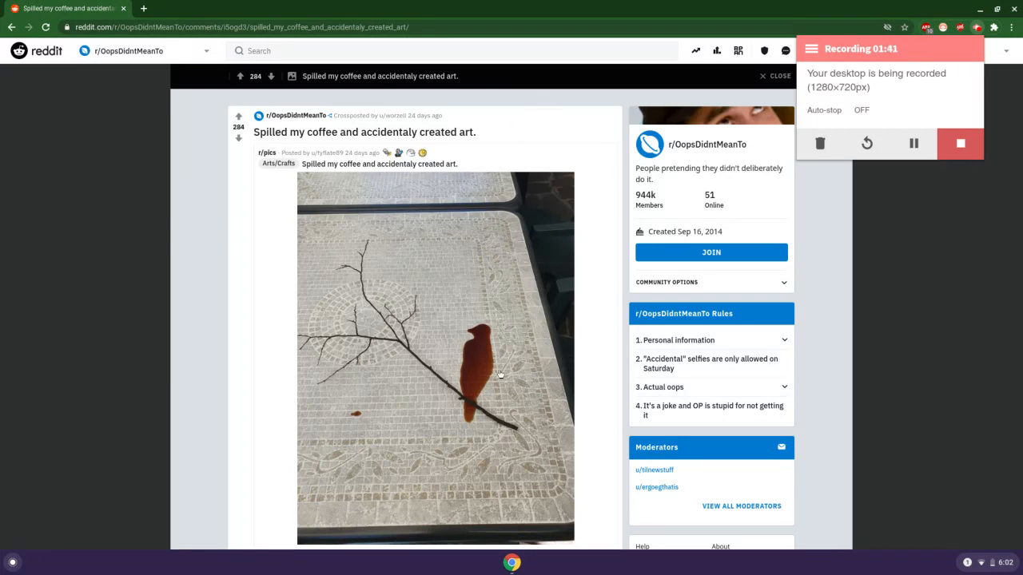
pyautogui.moveTo(473, 397)
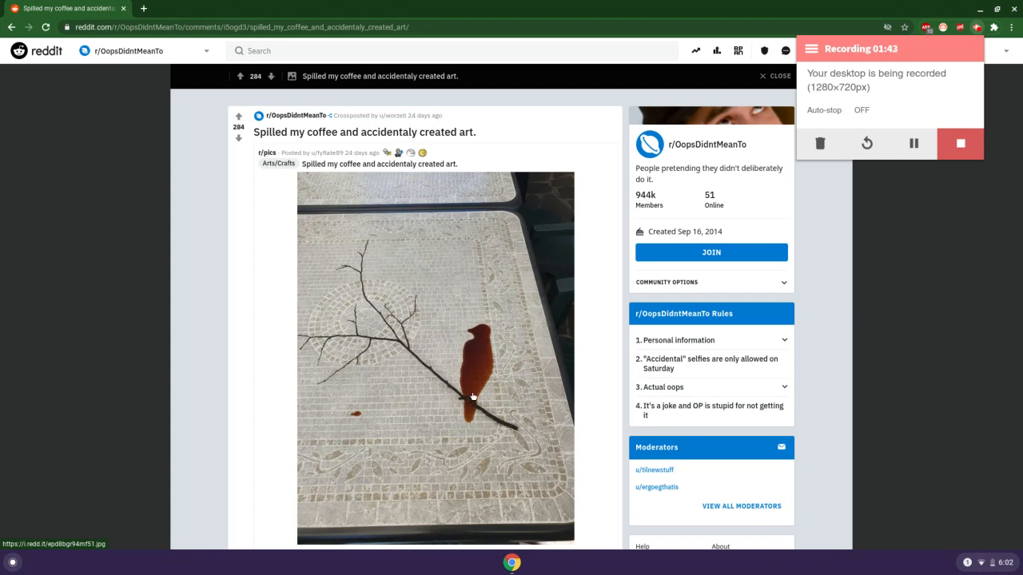
pyautogui.moveTo(342, 368)
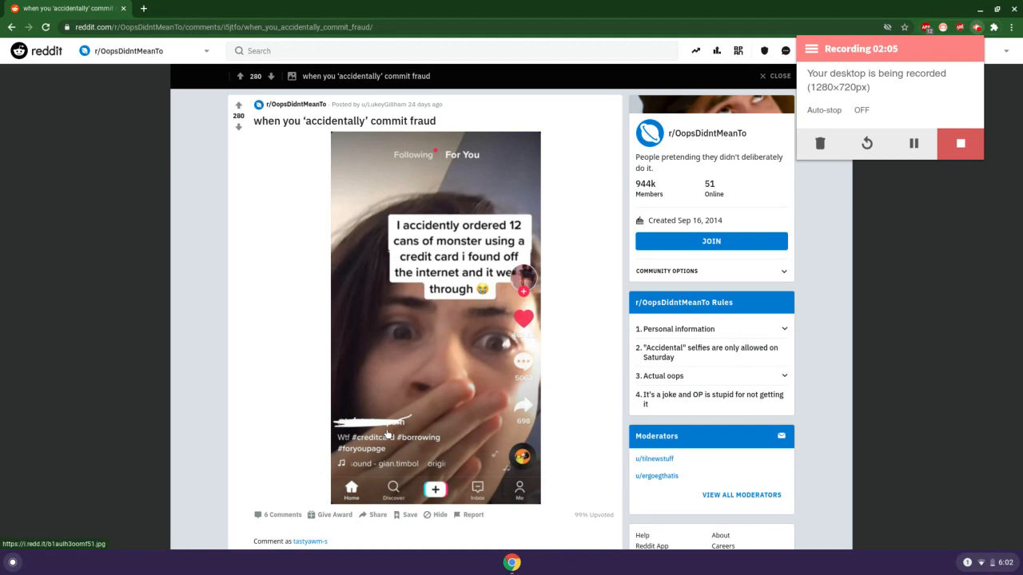
pyautogui.moveTo(147, 364)
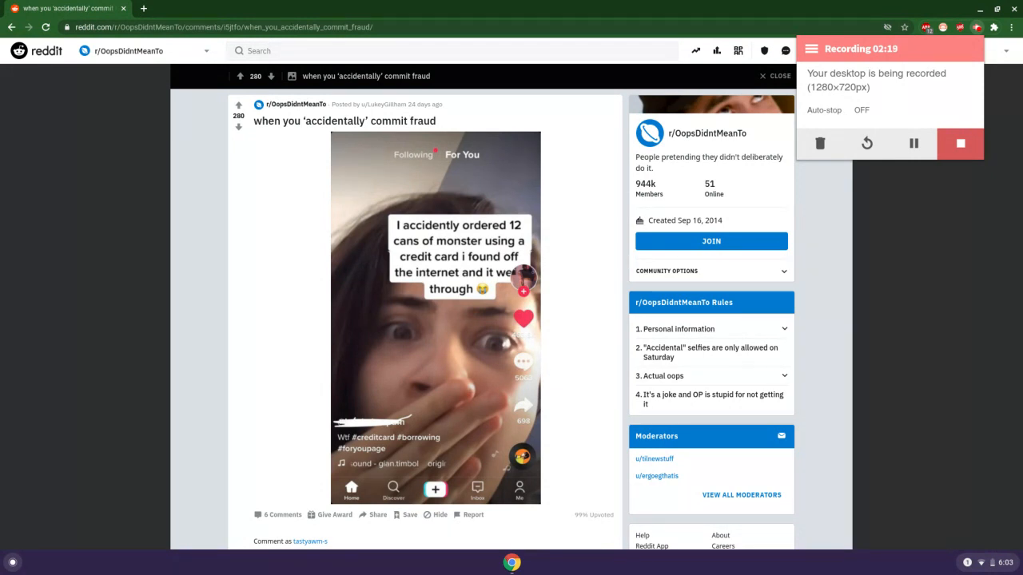
pyautogui.moveTo(64, 188)
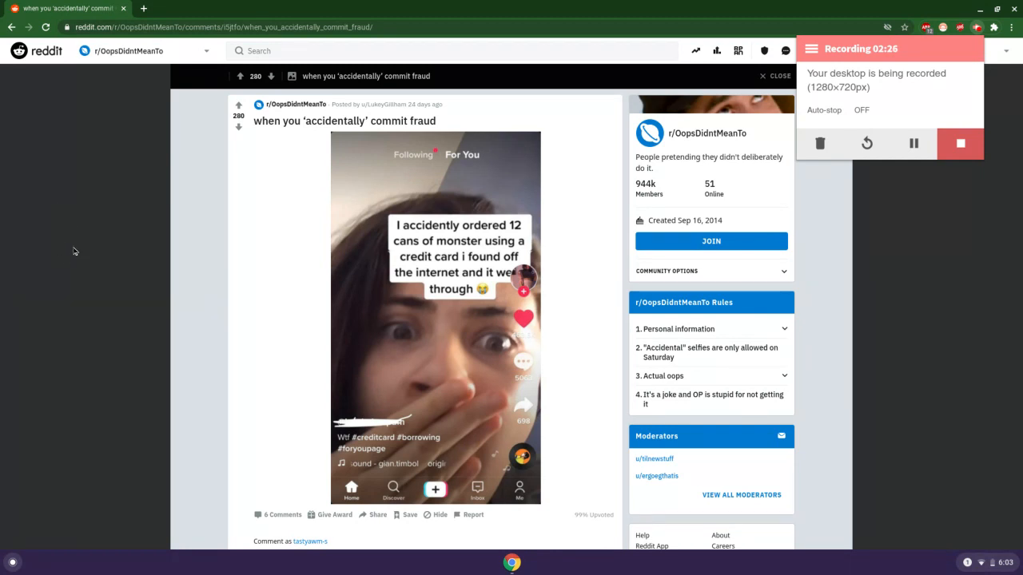
pyautogui.moveTo(850, 251)
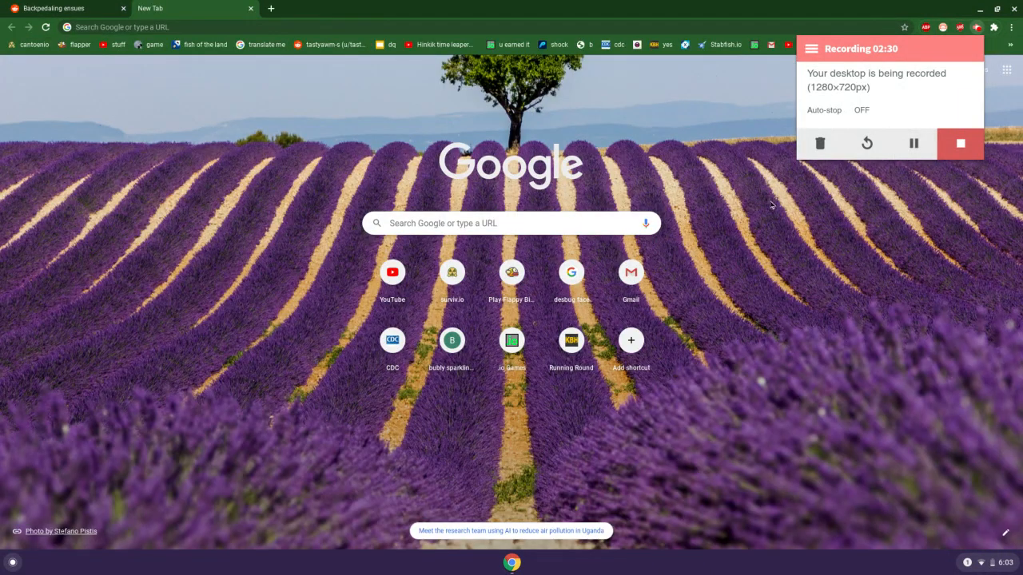
pyautogui.moveTo(438, 99)
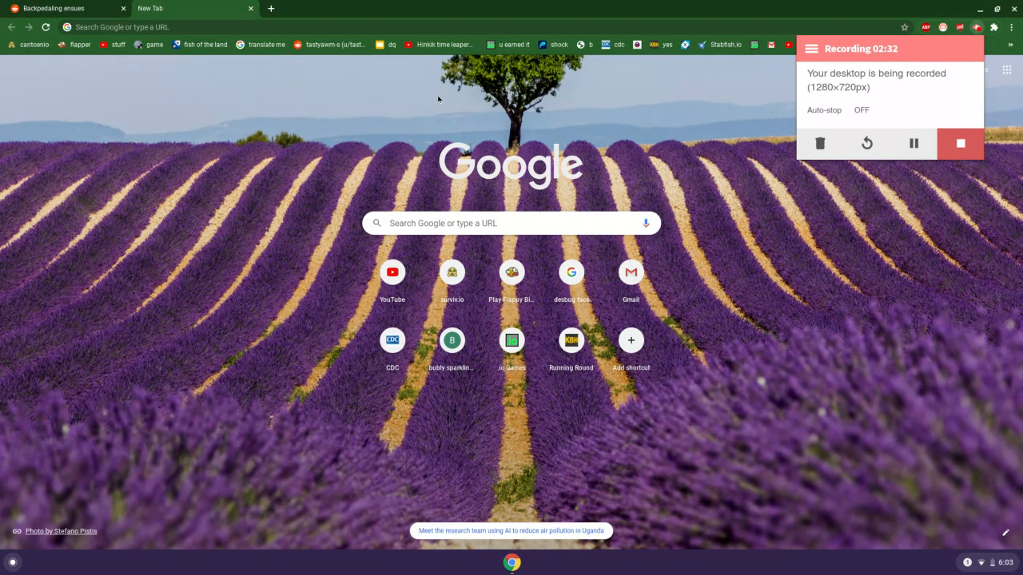
pyautogui.moveTo(624, 102)
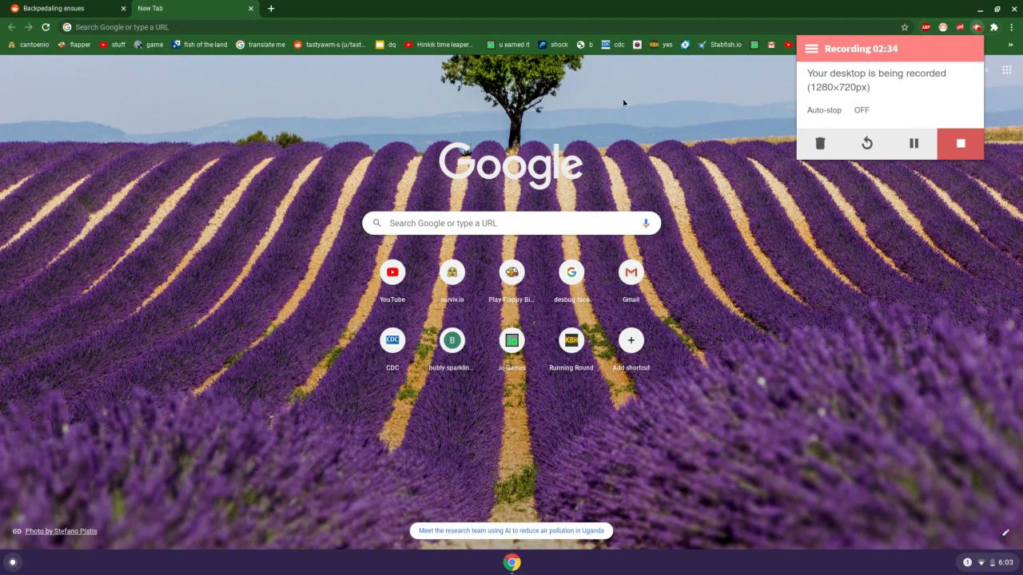
pyautogui.moveTo(772, 111)
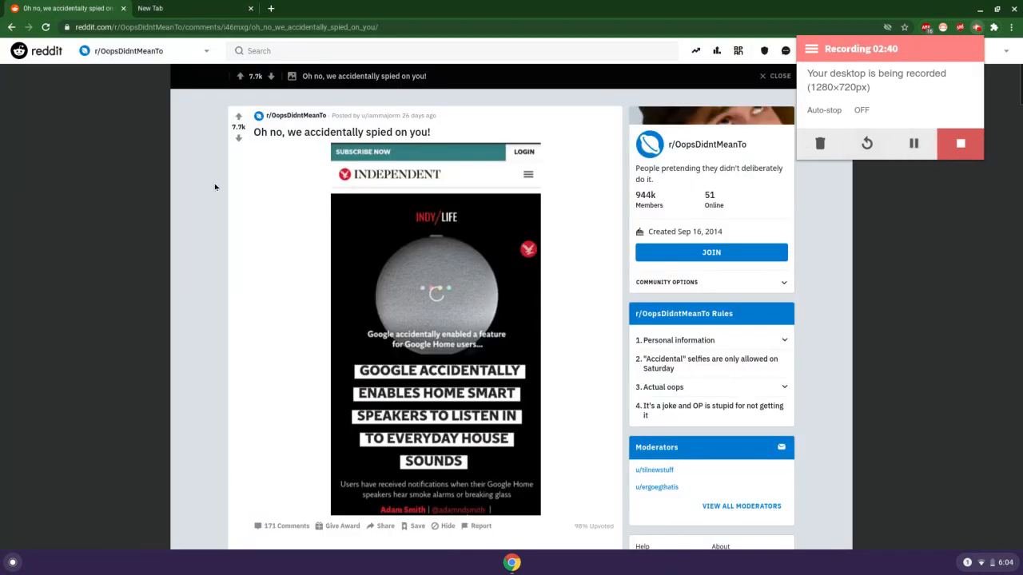
pyautogui.moveTo(246, 402)
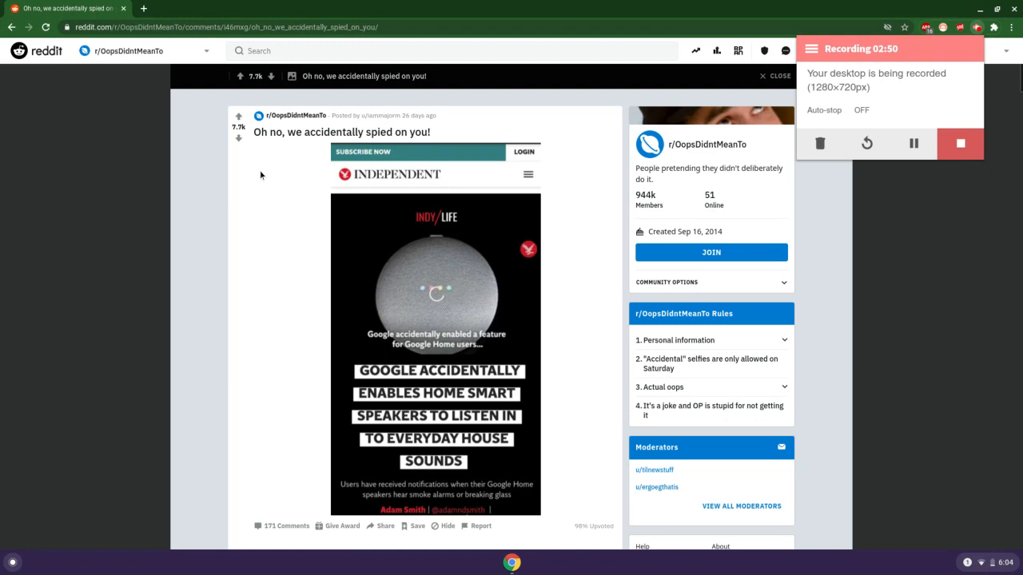
pyautogui.moveTo(227, 208)
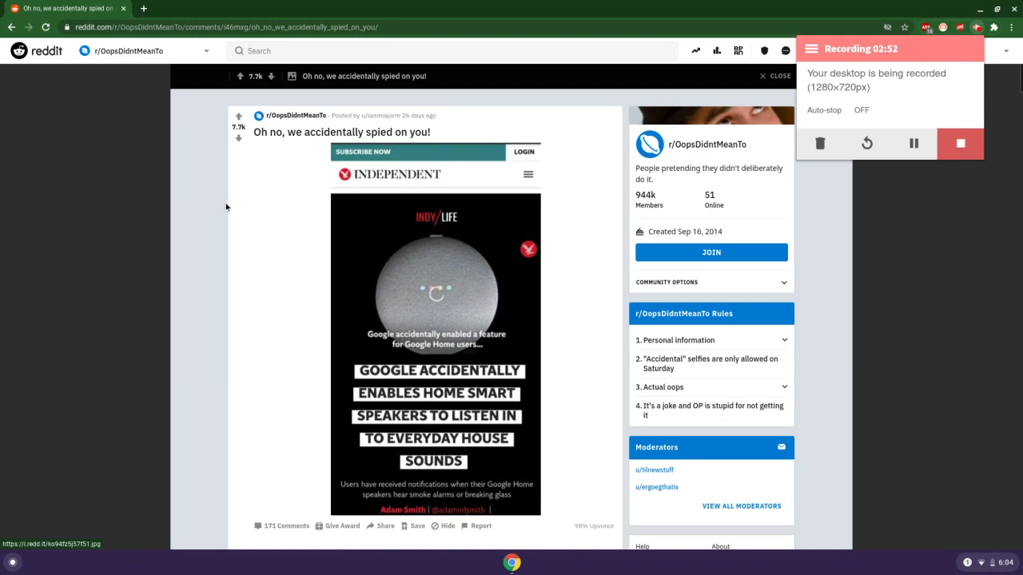
pyautogui.moveTo(265, 210)
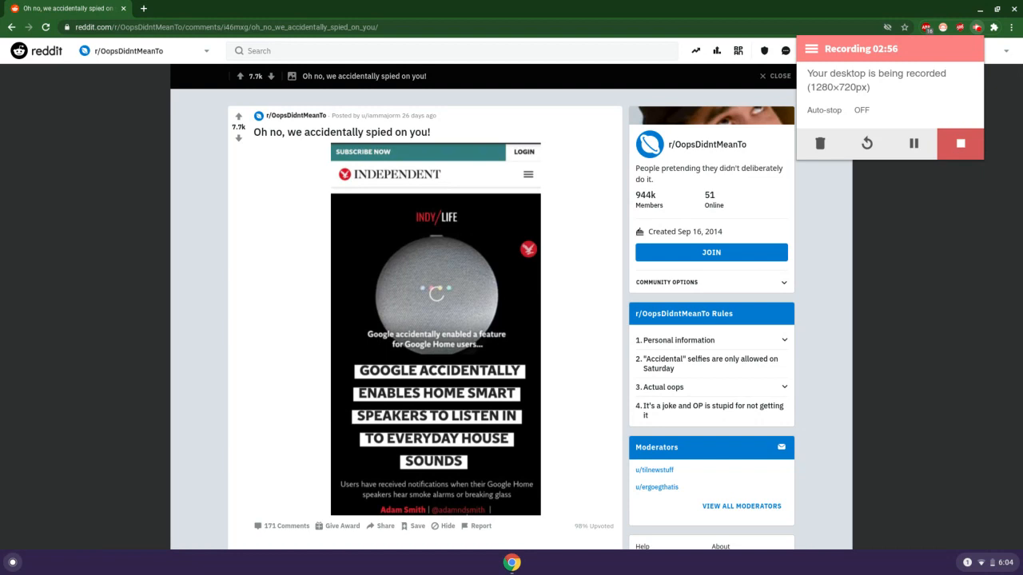
pyautogui.moveTo(419, 201)
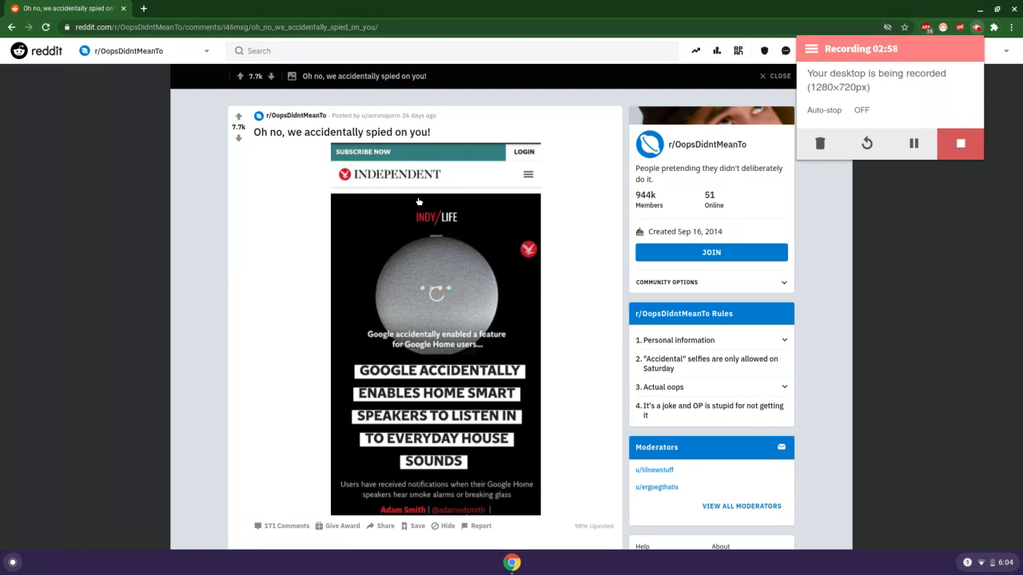
pyautogui.moveTo(425, 207)
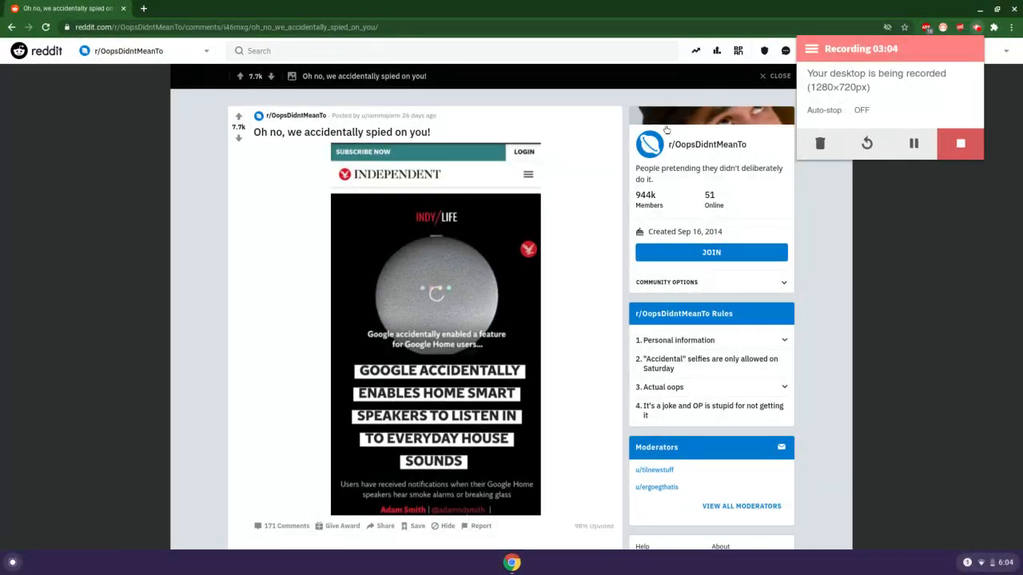
pyautogui.moveTo(611, 115)
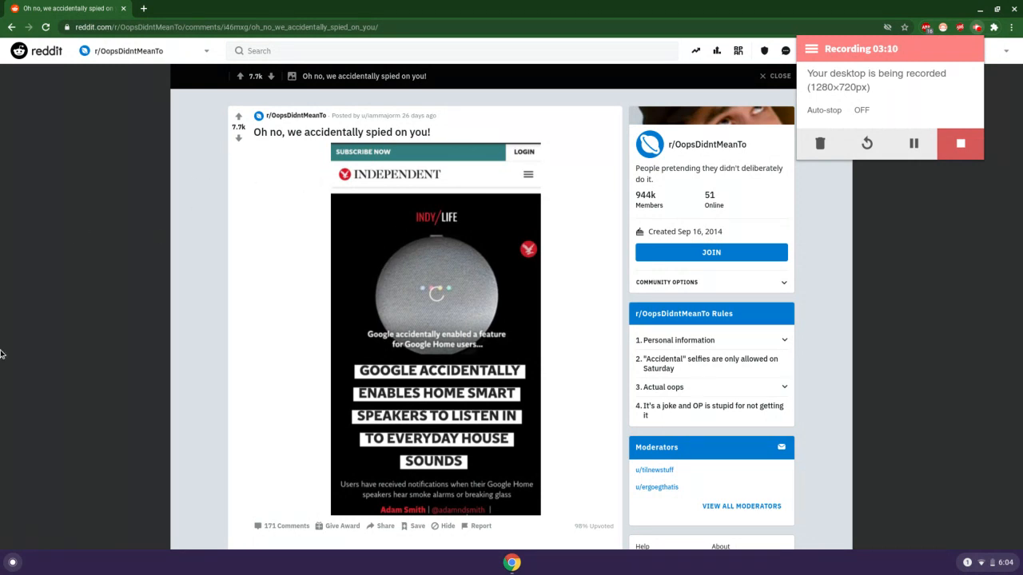
pyautogui.moveTo(249, 201)
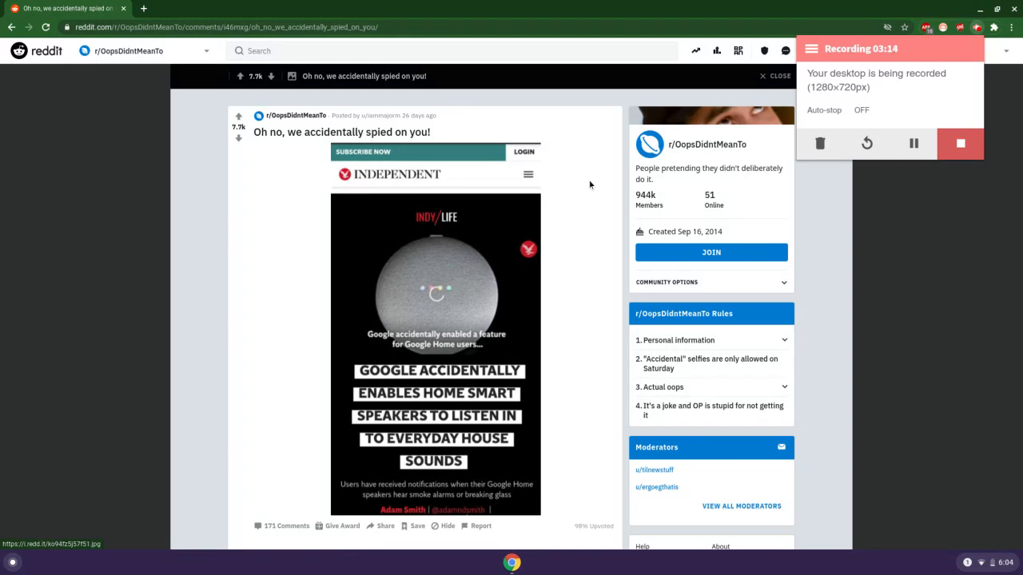
pyautogui.moveTo(584, 156)
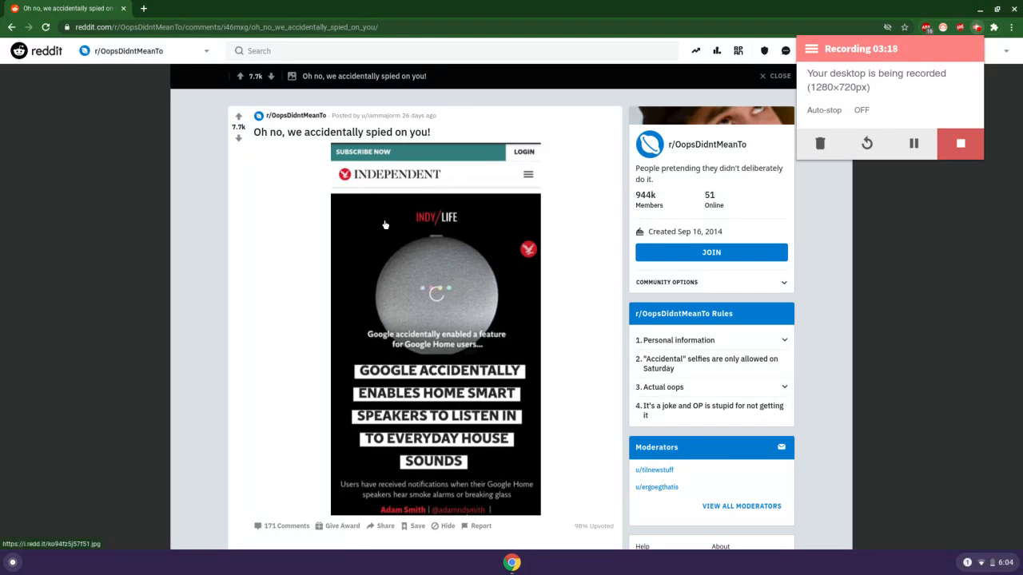
pyautogui.moveTo(361, 387)
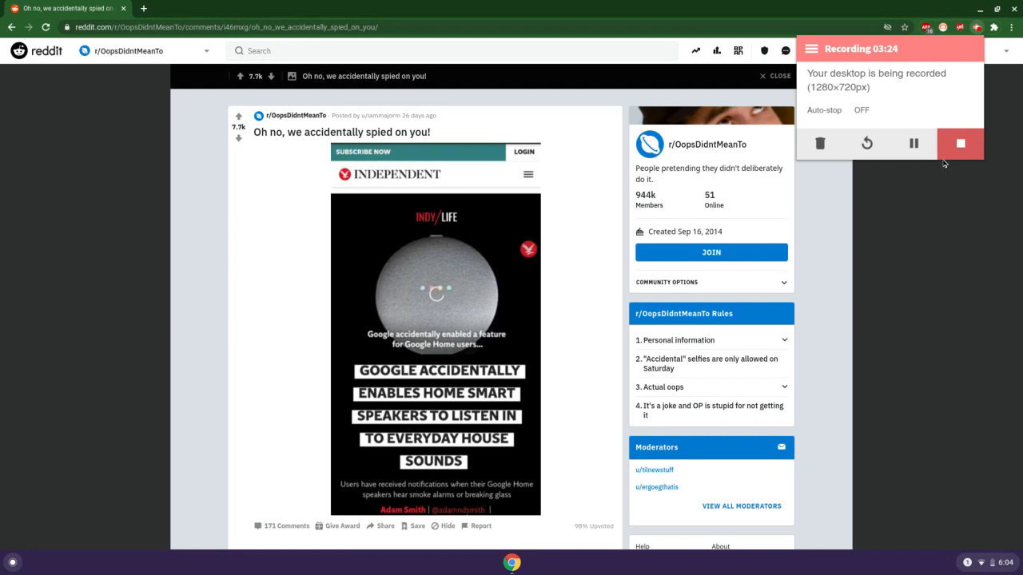
pyautogui.moveTo(441, 448)
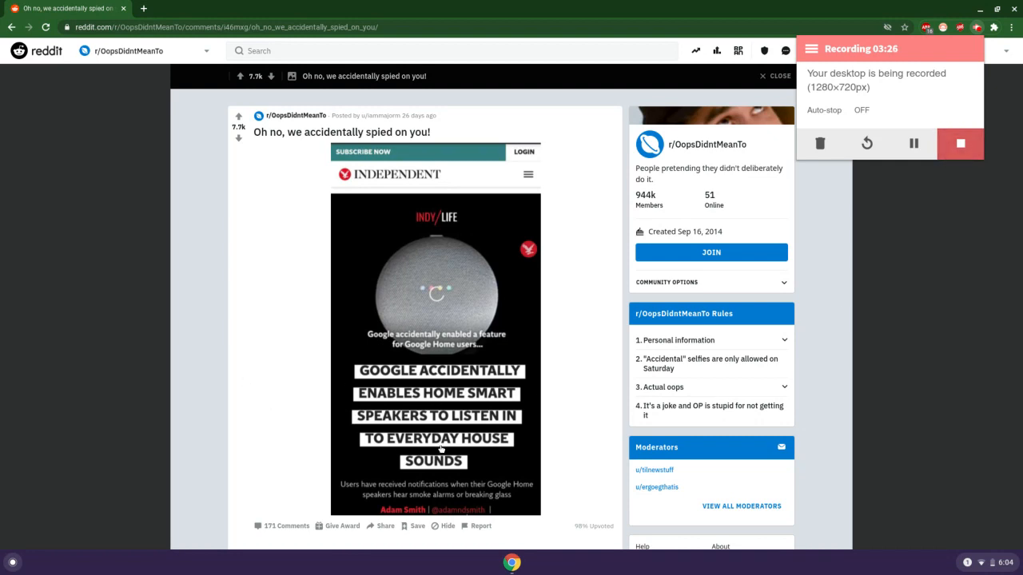